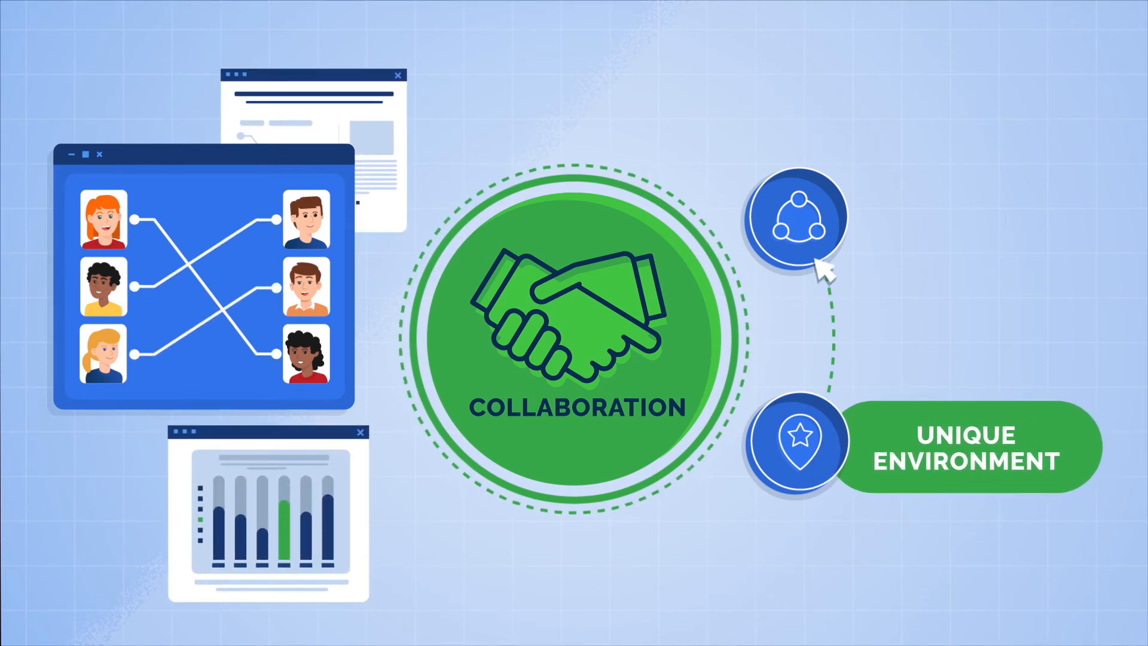
click(794, 218)
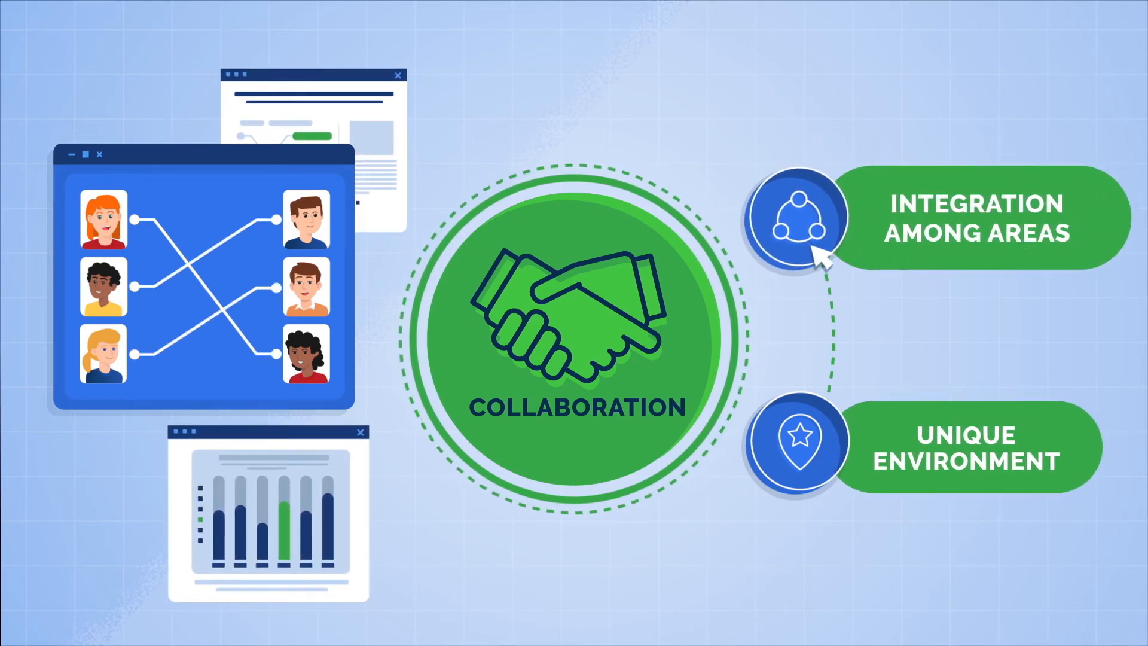